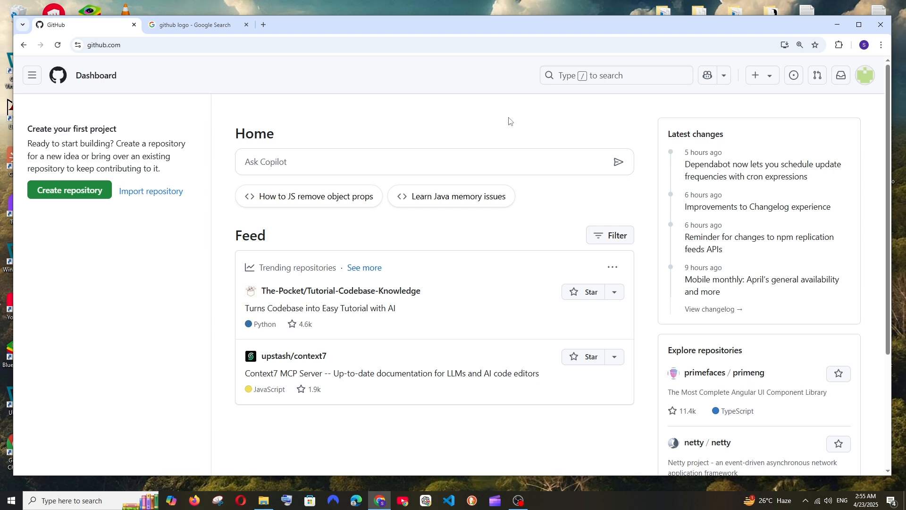
pyautogui.moveTo(529, 118)
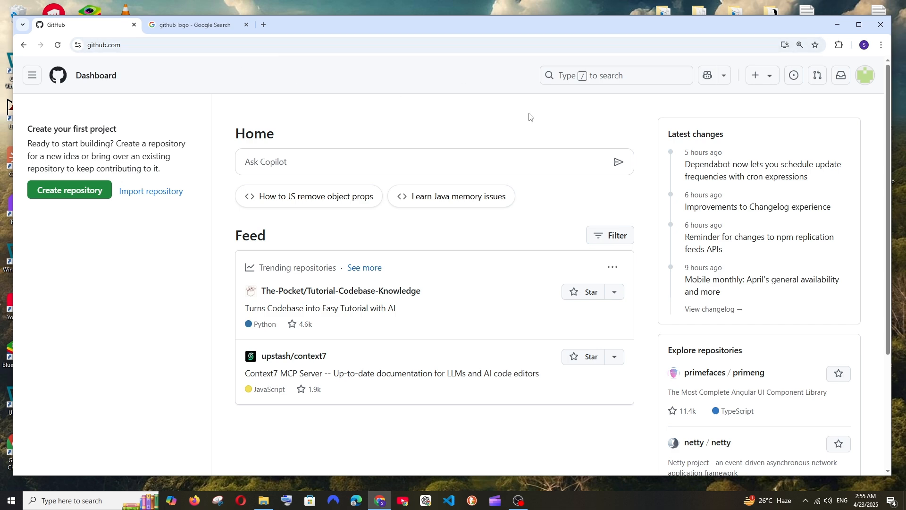
pyautogui.moveTo(866, 87)
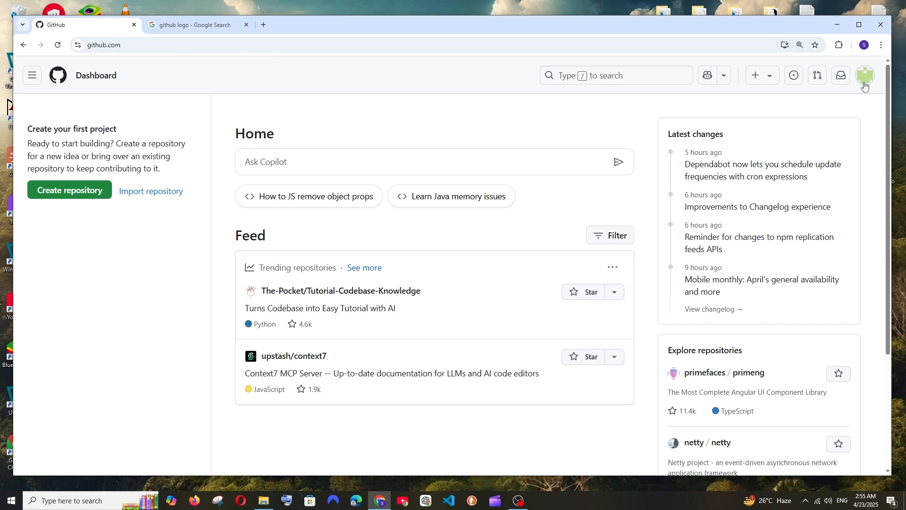
# - Reach account Settings from the profile avatar menu and zoom the page in
pyautogui.click(865, 75)
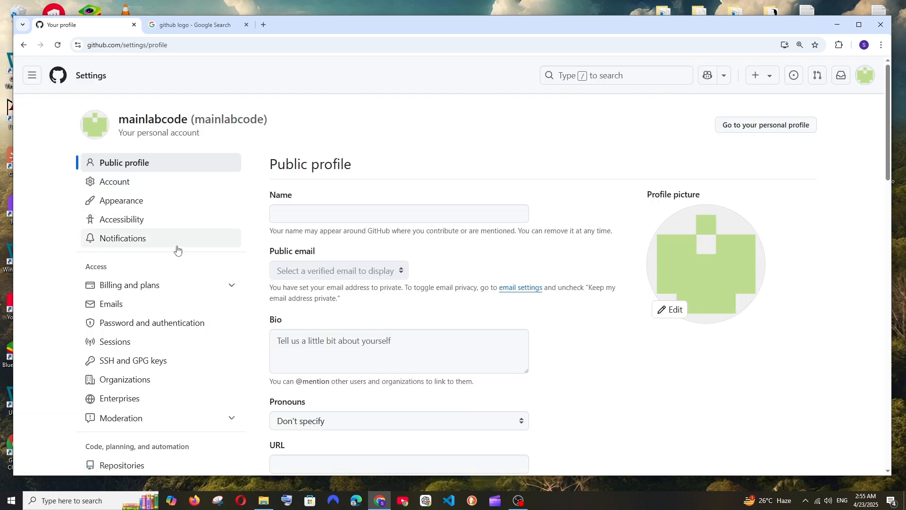
pyautogui.press('ctrl+plus')
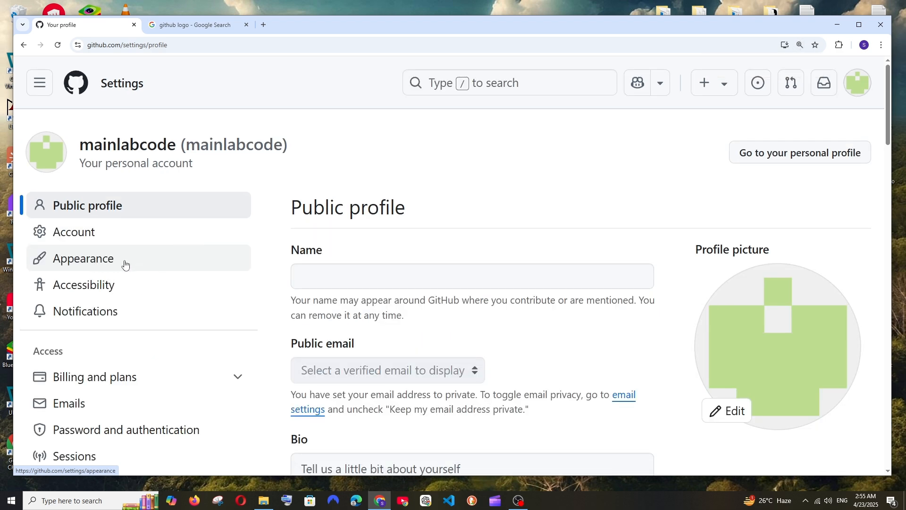
# - Show the Appearance settings' theme preferences with the Theme mode dropdown
pyautogui.click(84, 258)
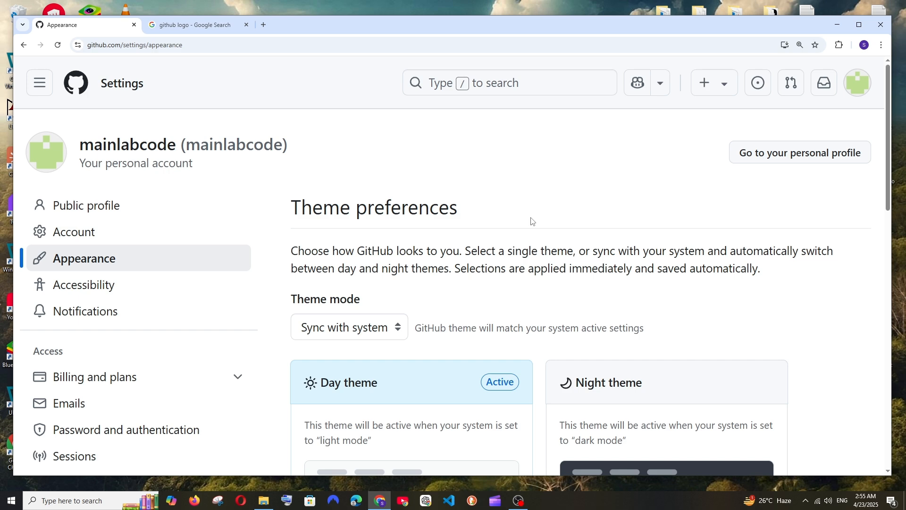
pyautogui.scroll(-3)
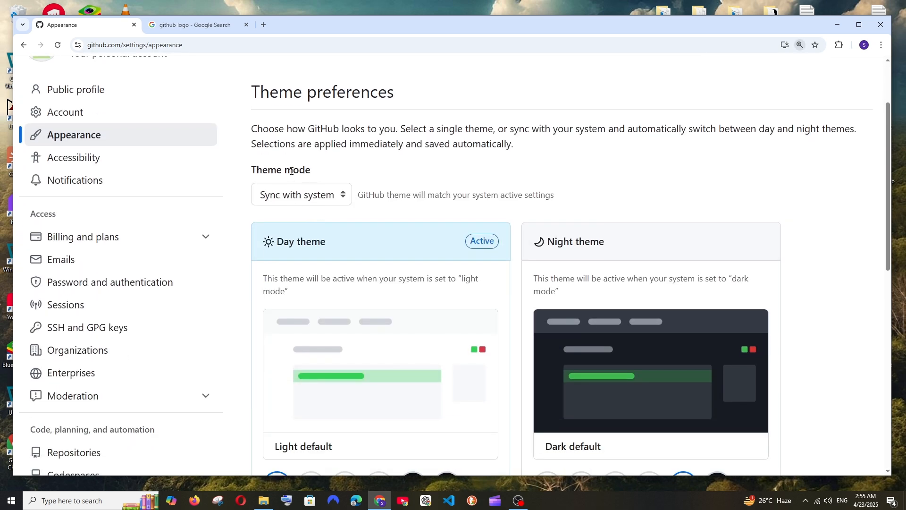
pyautogui.scroll(-3)
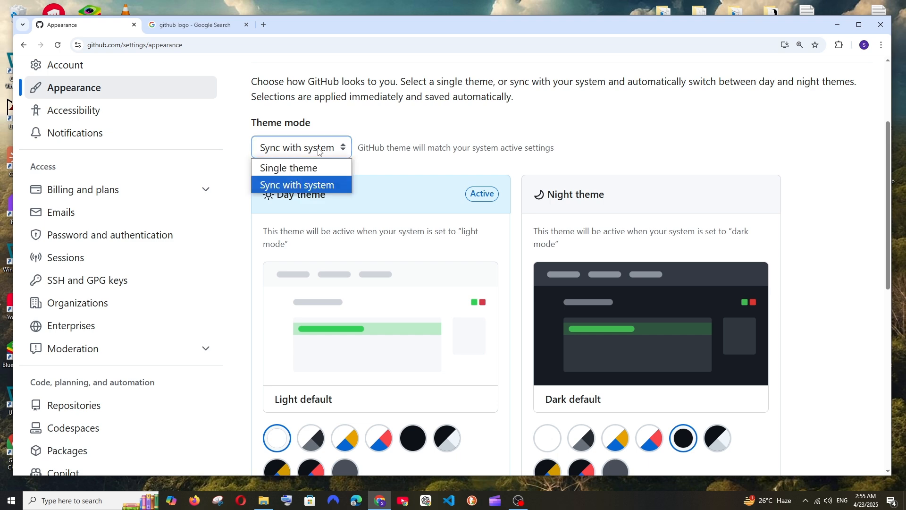
pyautogui.moveTo(288, 168)
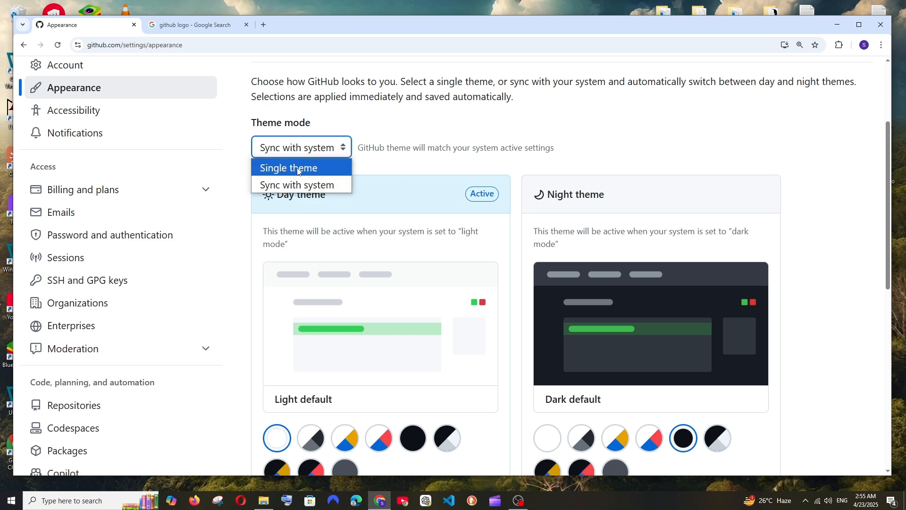
# - Switch Theme mode to Single theme so Dark default can be chosen
pyautogui.click(289, 168)
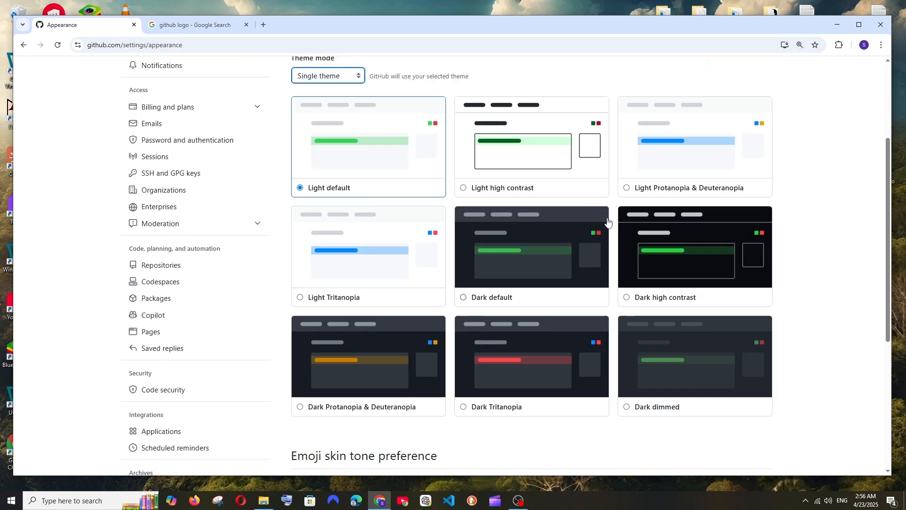
pyautogui.moveTo(521, 270)
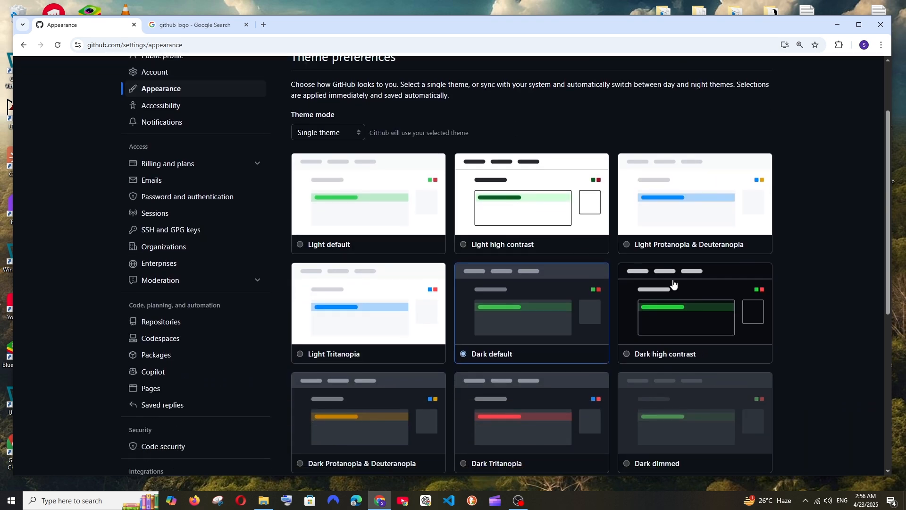
pyautogui.moveTo(527, 225)
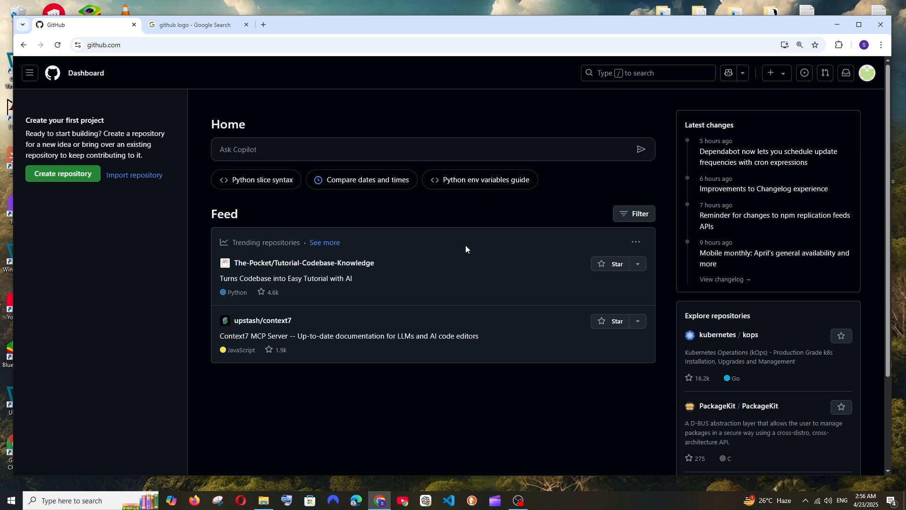
pyautogui.moveTo(539, 393)
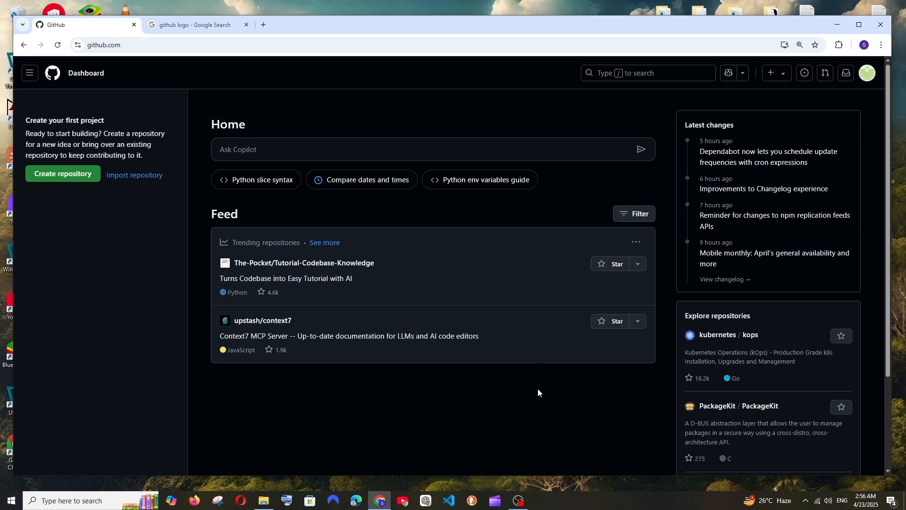